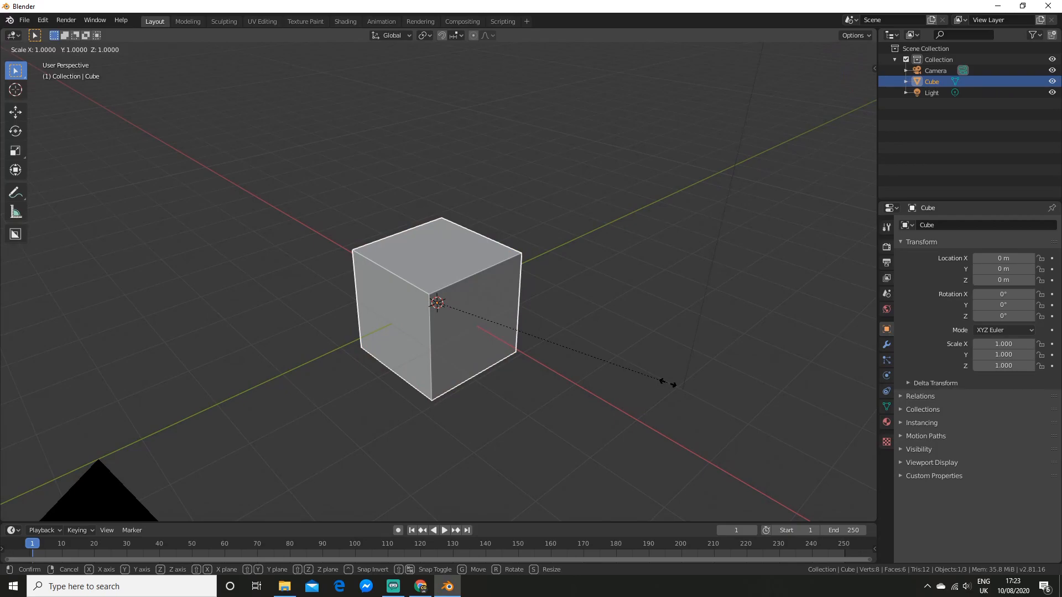
# Scale the default cube along Z to about 0.28, flattening it into a thin slab.
pyautogui.press('z')
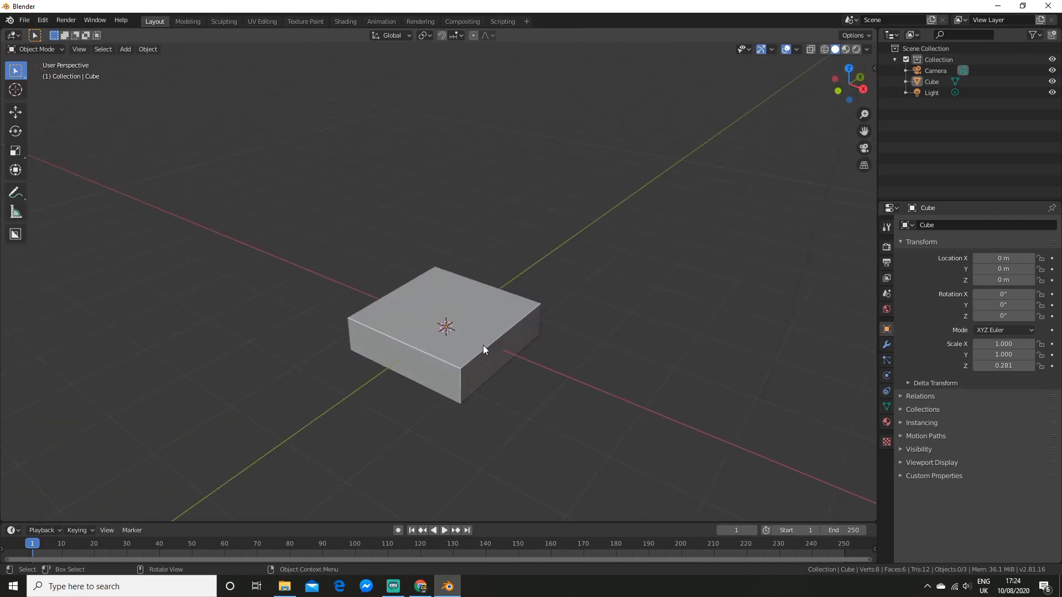
# Add a plane above the slab and bevel its vertices into a slanted rounded-corner outline.
pyautogui.click(447, 338)
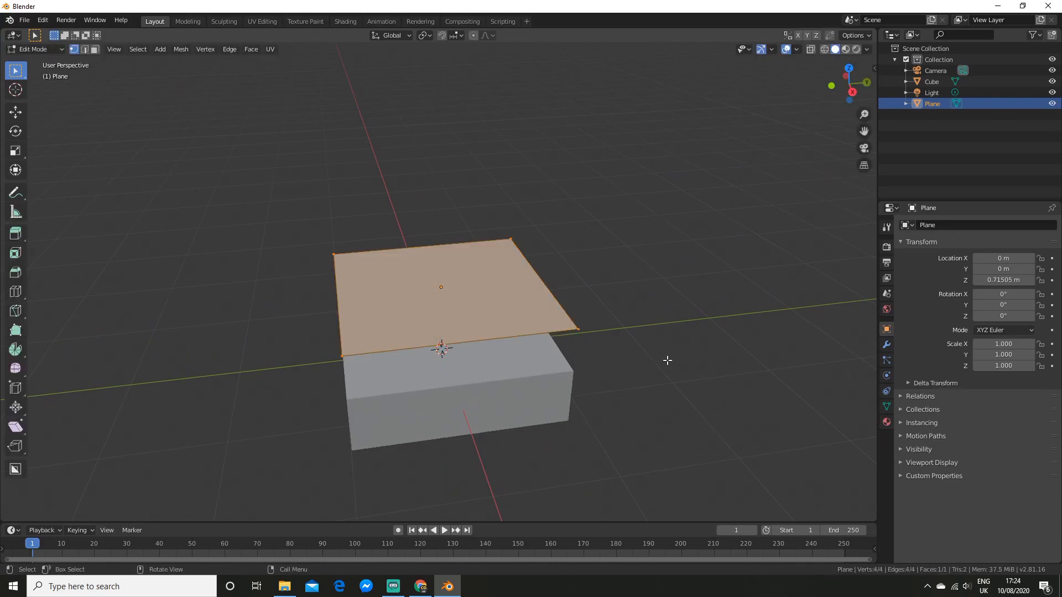
pyautogui.press('s')
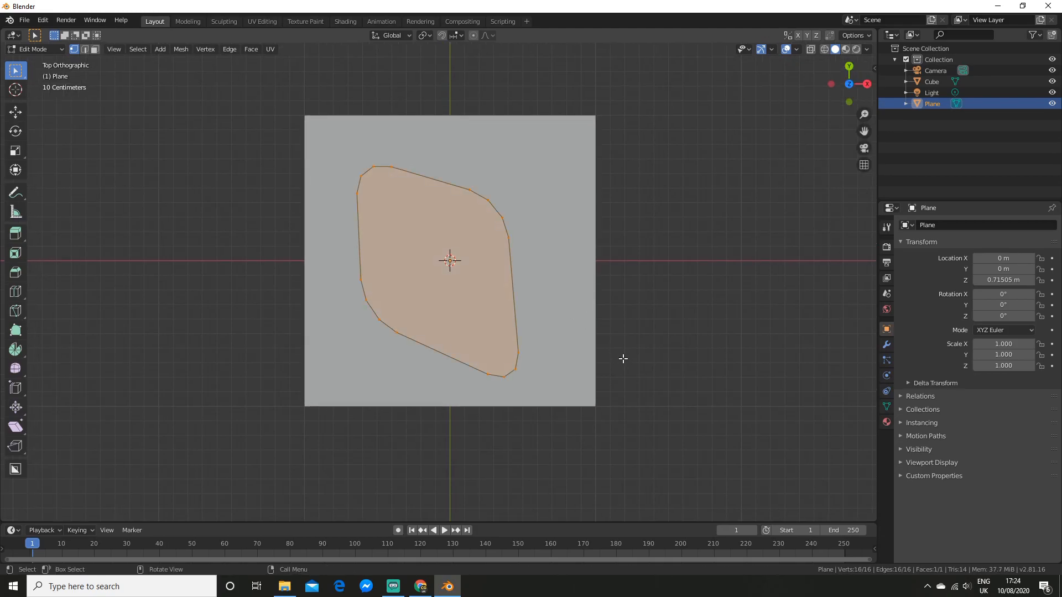
pyautogui.press('s')
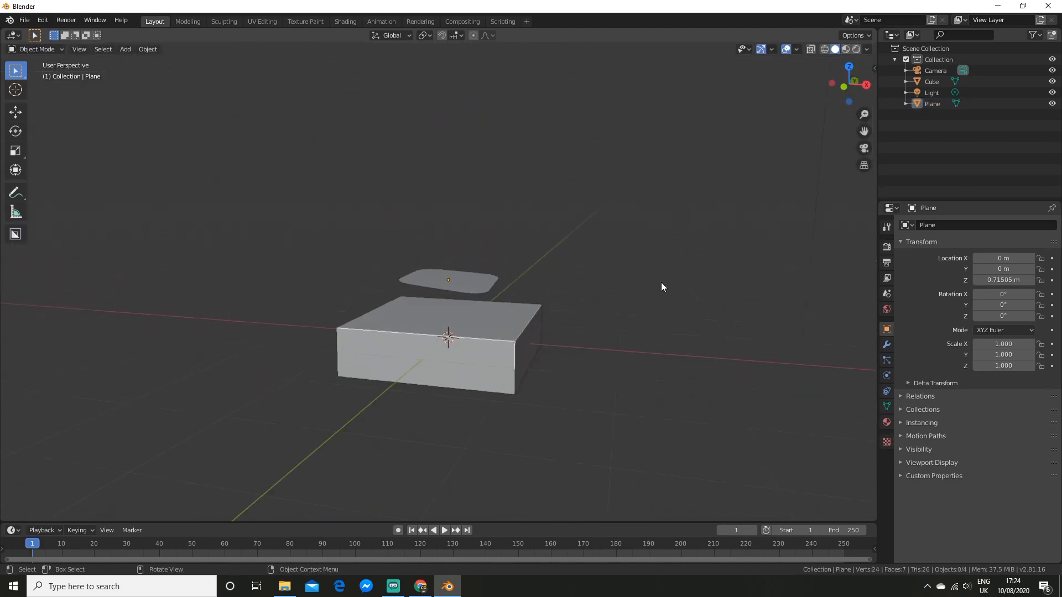
# Inspect the rounded plane over the slab, then box-select both with the cube active.
pyautogui.moveTo(661, 286); pyautogui.dragTo(514, 282)
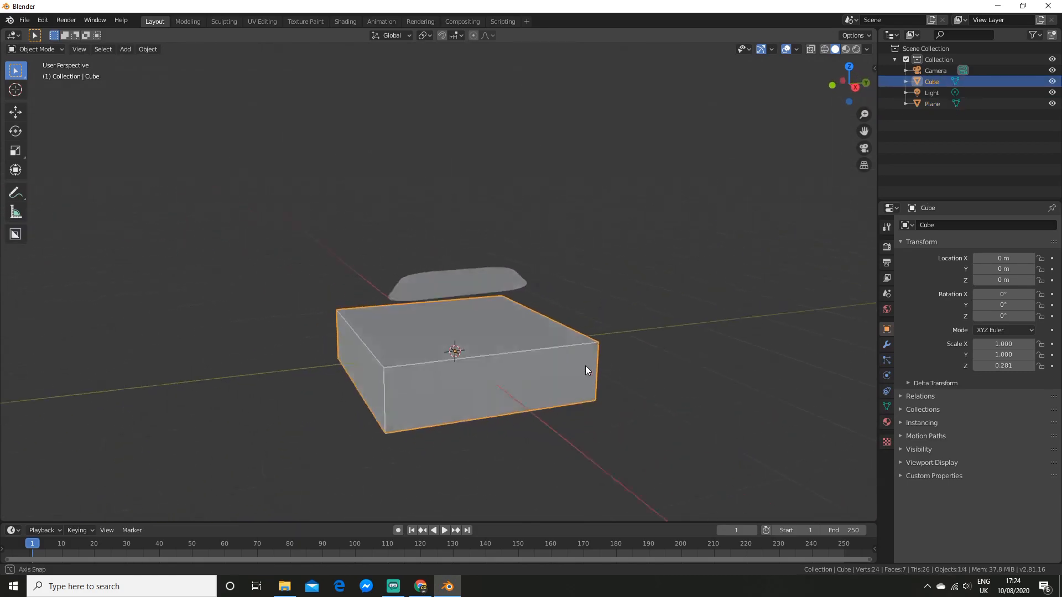
pyautogui.moveTo(586, 370); pyautogui.dragTo(637, 378)
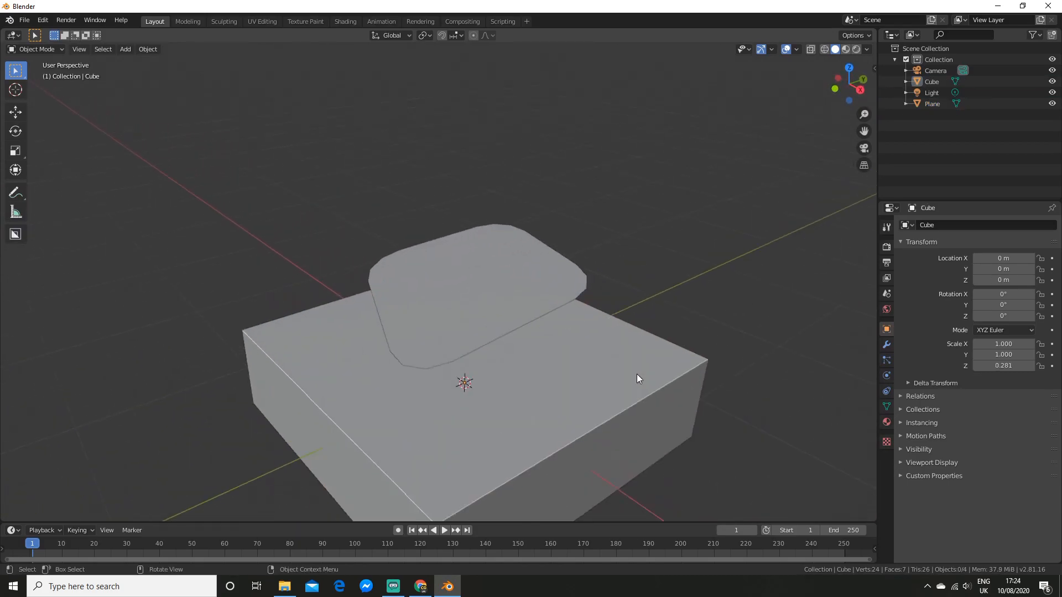
pyautogui.moveTo(637, 378); pyautogui.dragTo(629, 301)
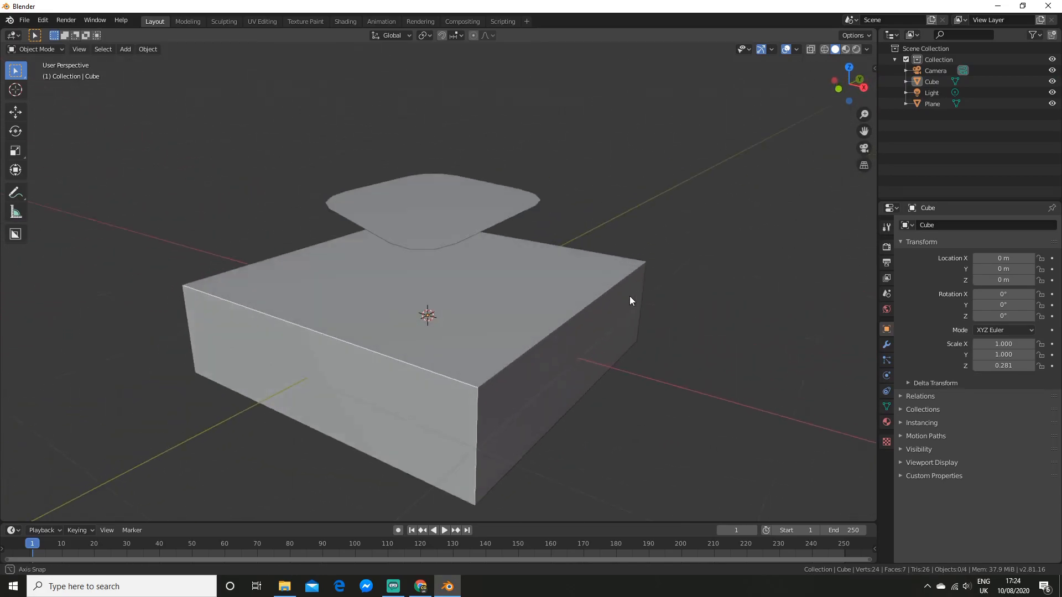
pyautogui.moveTo(630, 301); pyautogui.dragTo(500, 275)
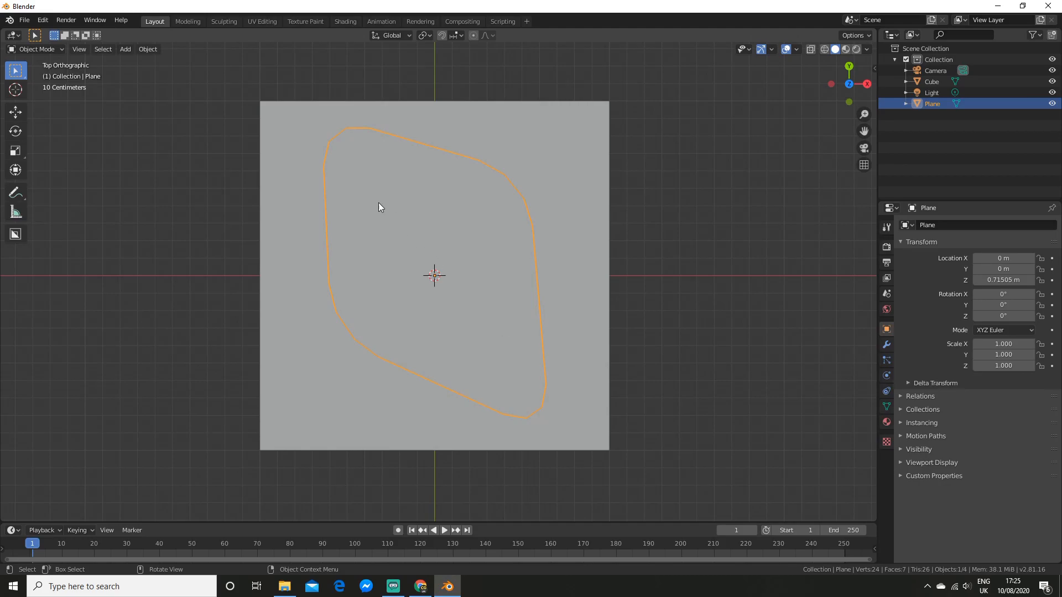
pyautogui.moveTo(434, 271); pyautogui.dragTo(521, 264)
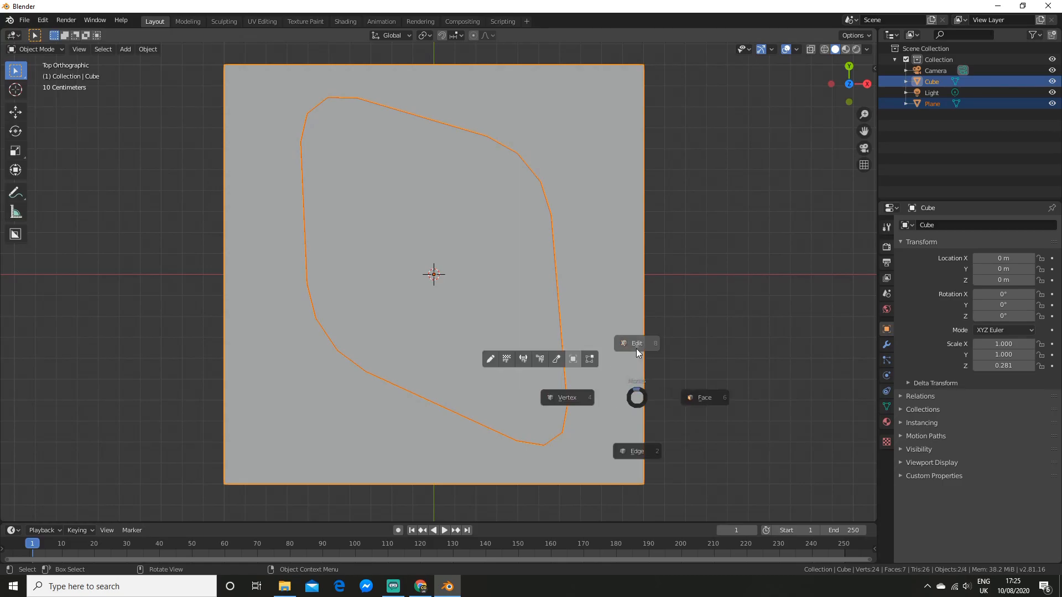
# Knife Project the plane's rounded outline onto the cube's top face in Edit Mode.
pyautogui.click(635, 343)
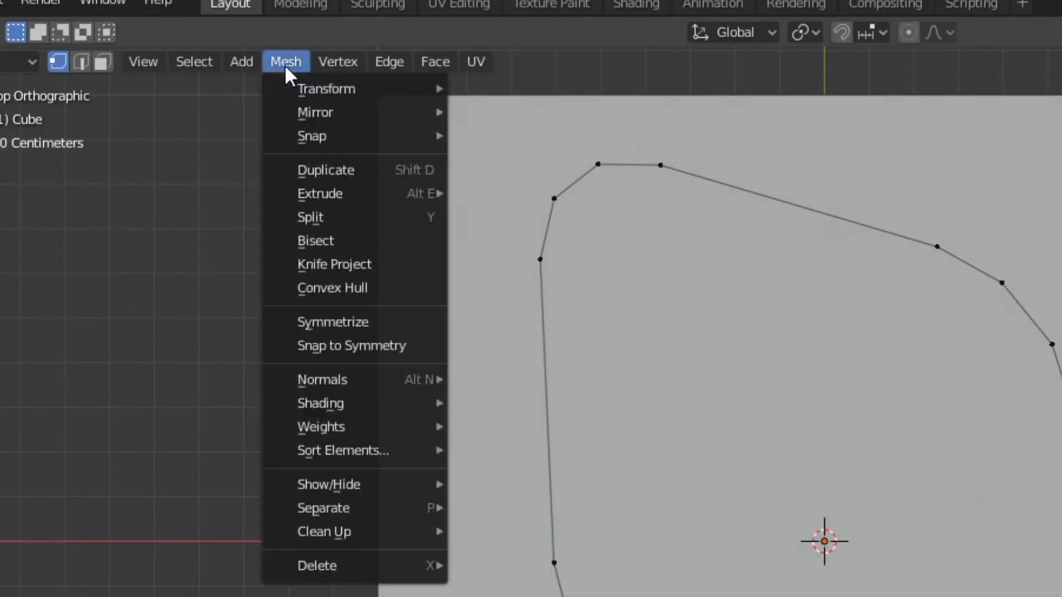
pyautogui.moveTo(334, 264)
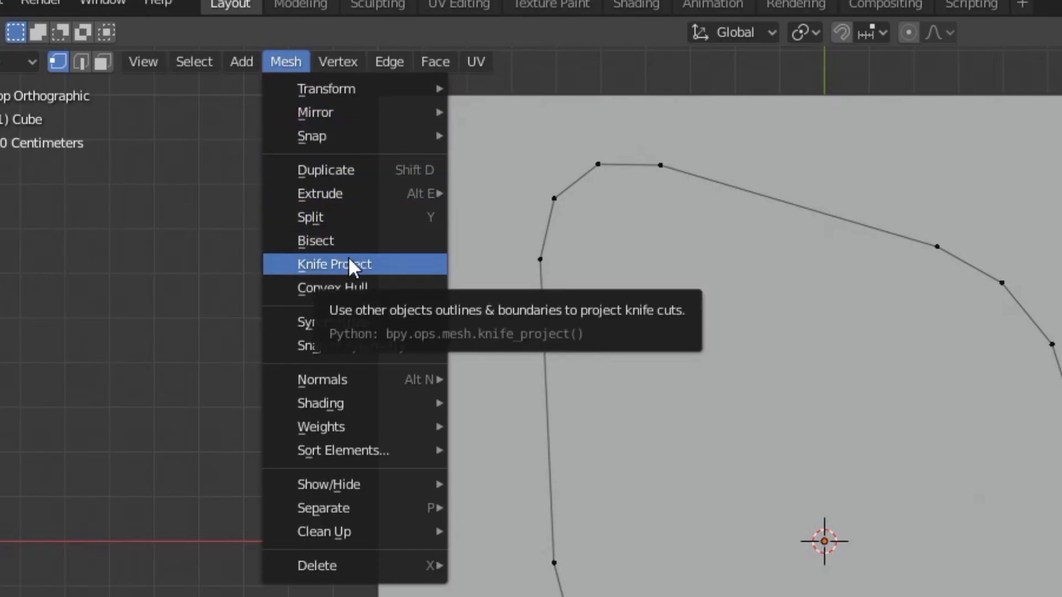
pyautogui.click(334, 264)
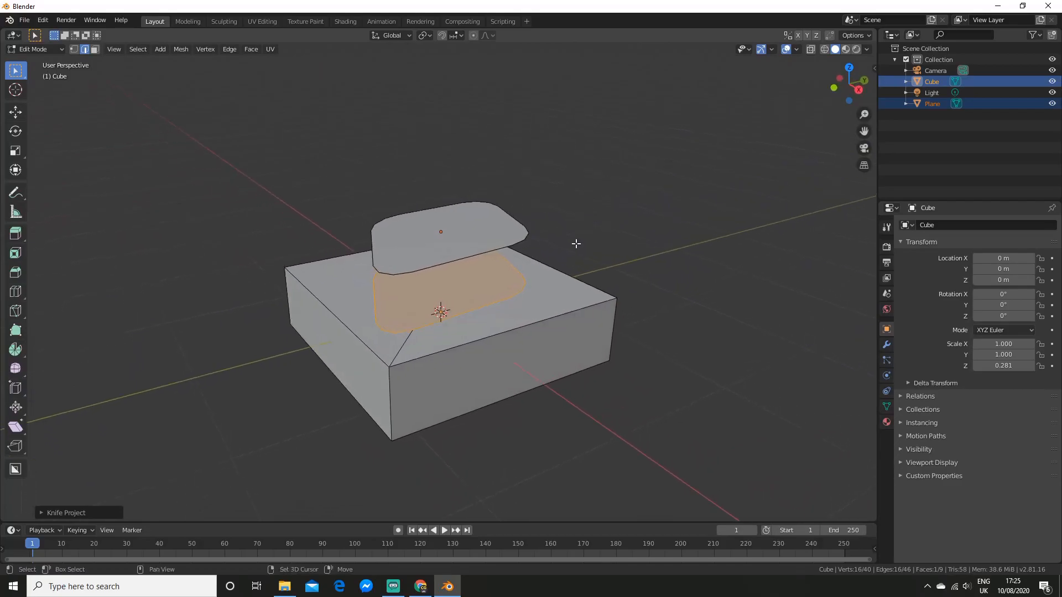
pyautogui.moveTo(575, 243); pyautogui.dragTo(517, 367)
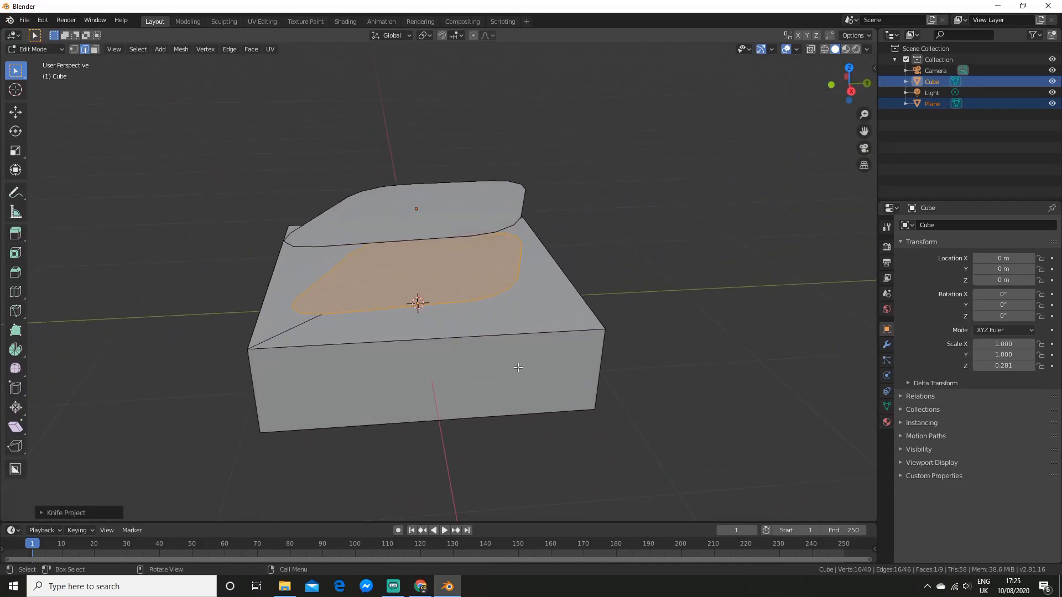
# Hide the plane so only the slab with its projected cut outline shows, and inspect it.
pyautogui.press('Tab')
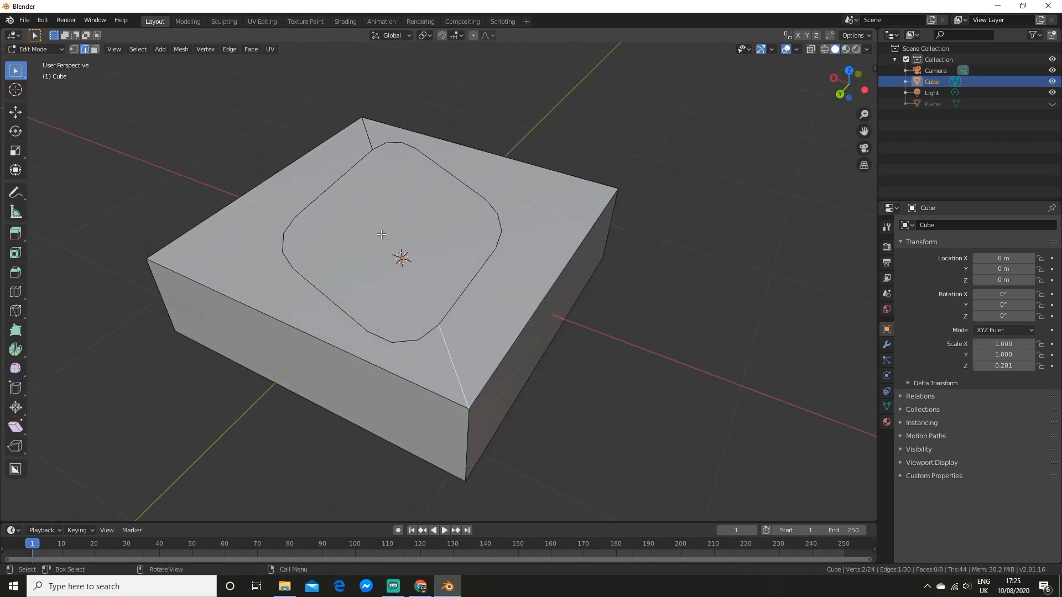
pyautogui.moveTo(379, 258); pyautogui.dragTo(754, 274)
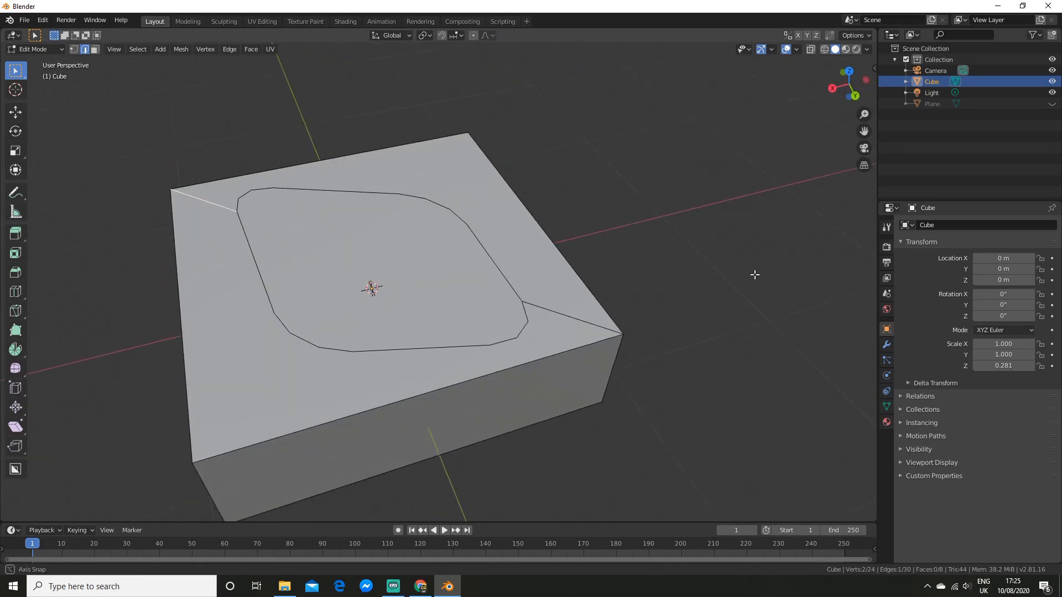
pyautogui.moveTo(754, 274); pyautogui.dragTo(600, 322)
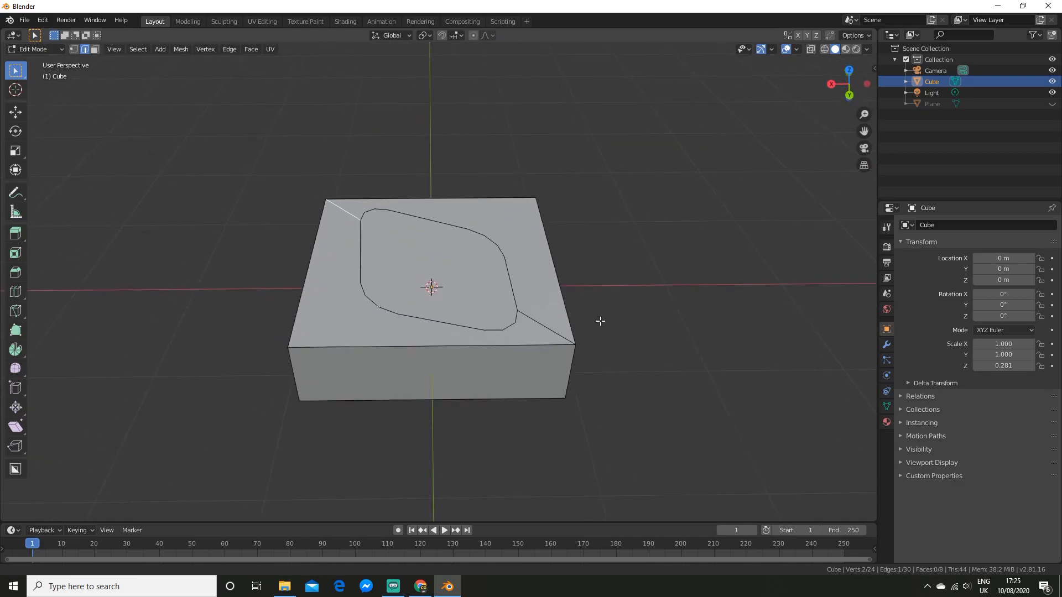
pyautogui.moveTo(599, 320); pyautogui.dragTo(716, 352)
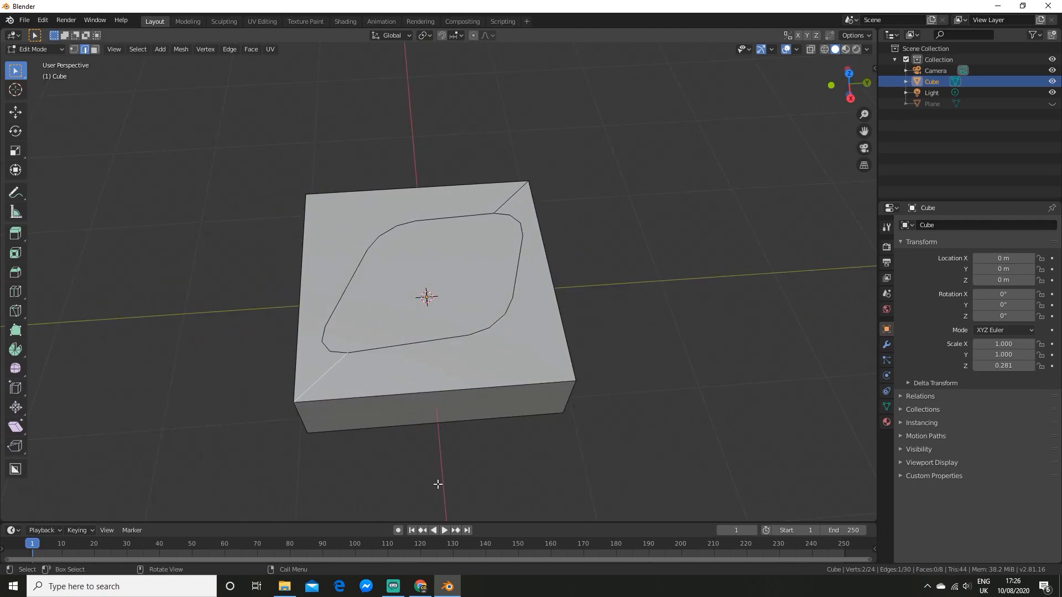
# From top view, draw an extra knife cut across the outlined region and confirm it.
pyautogui.press('7')
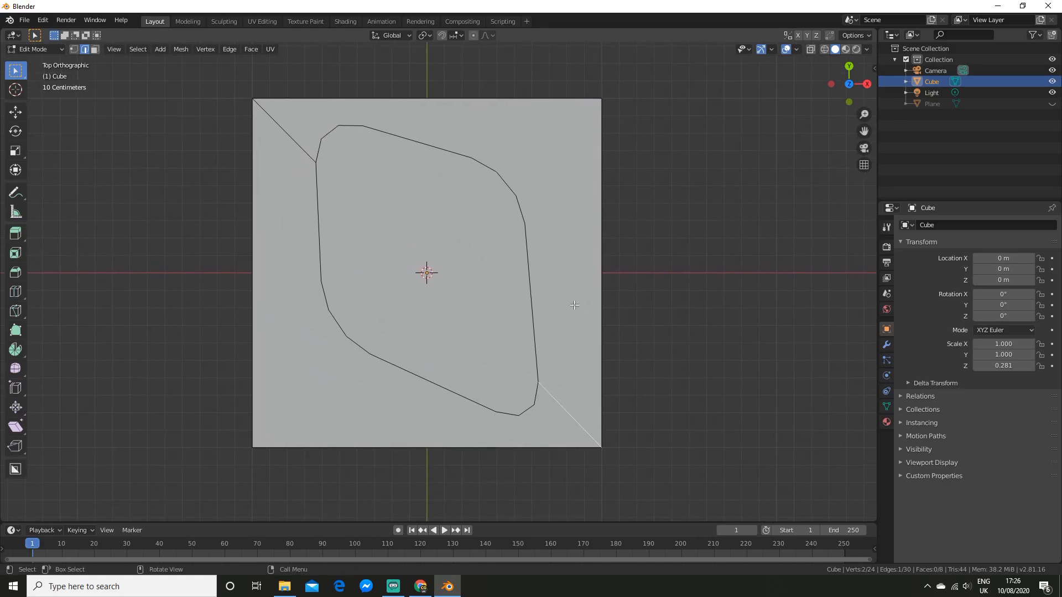
pyautogui.moveTo(520, 261)
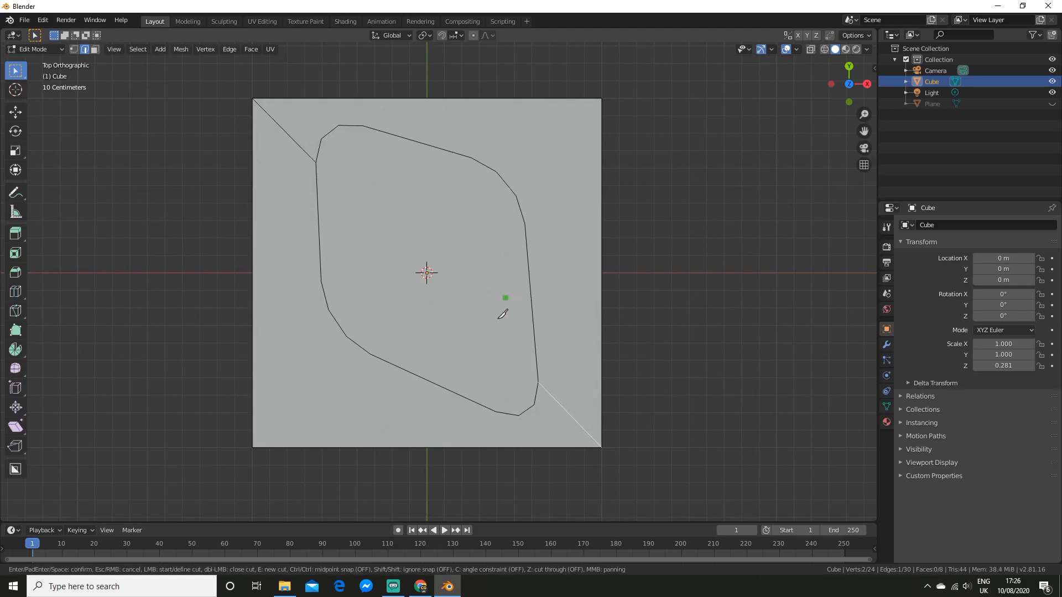
pyautogui.moveTo(521, 547)
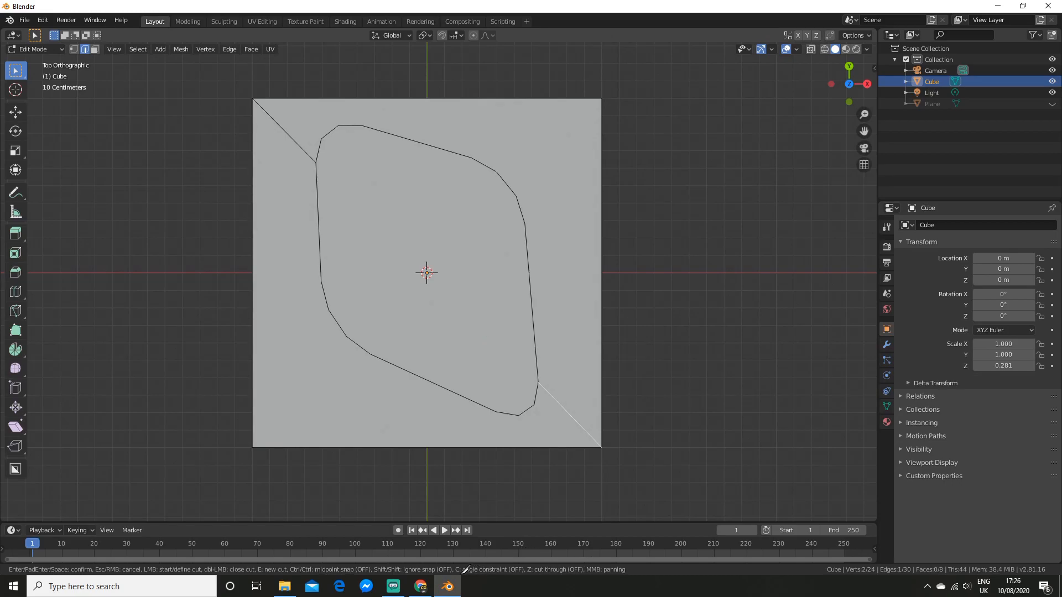
pyautogui.moveTo(689, 261)
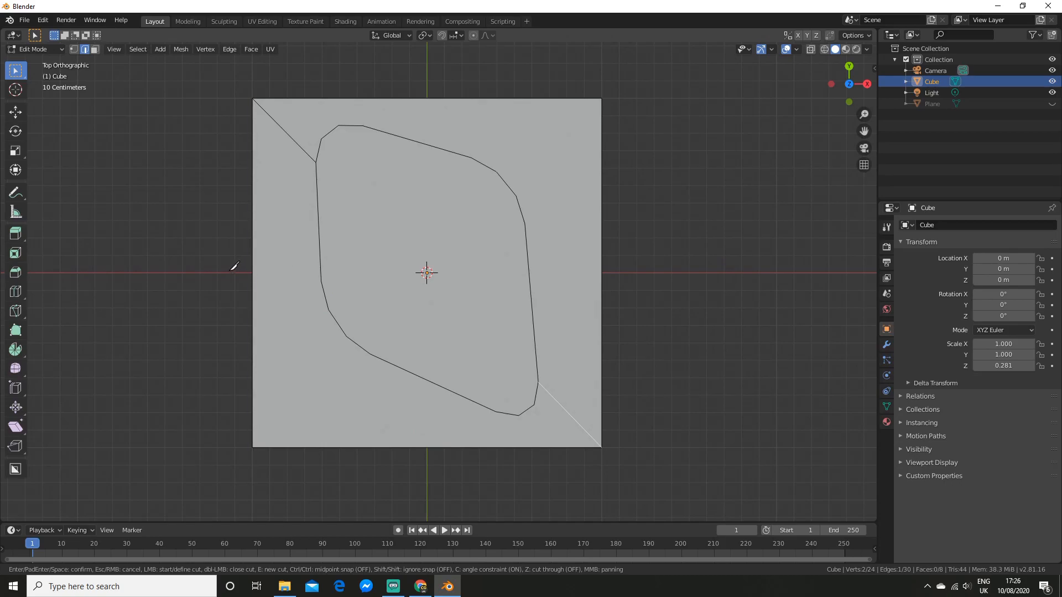
pyautogui.moveTo(153, 274)
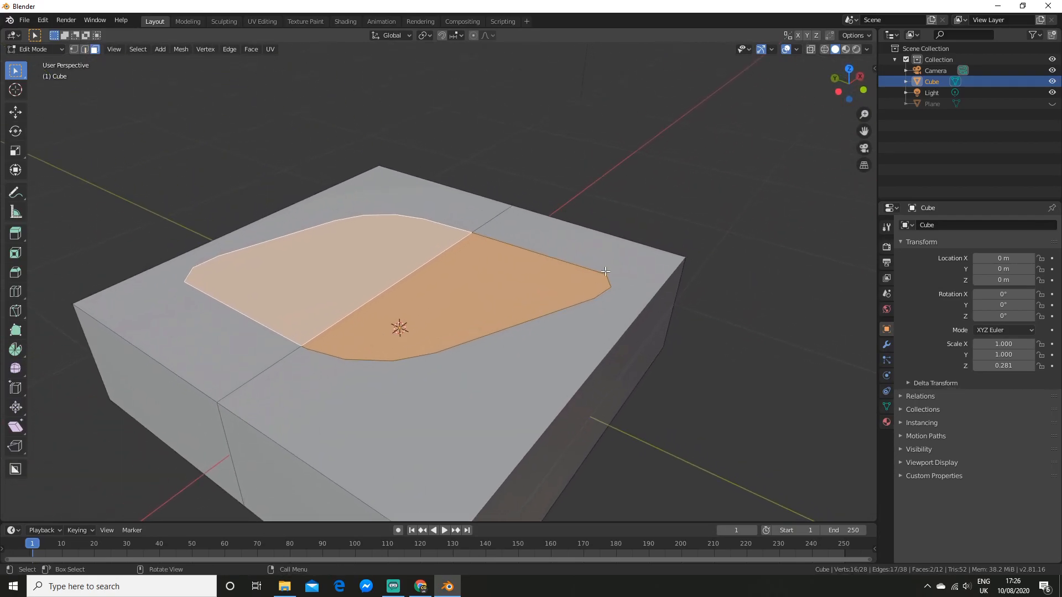
# Extrude the outlined faces downward into a recess and return to Object Mode.
pyautogui.press('Tab')
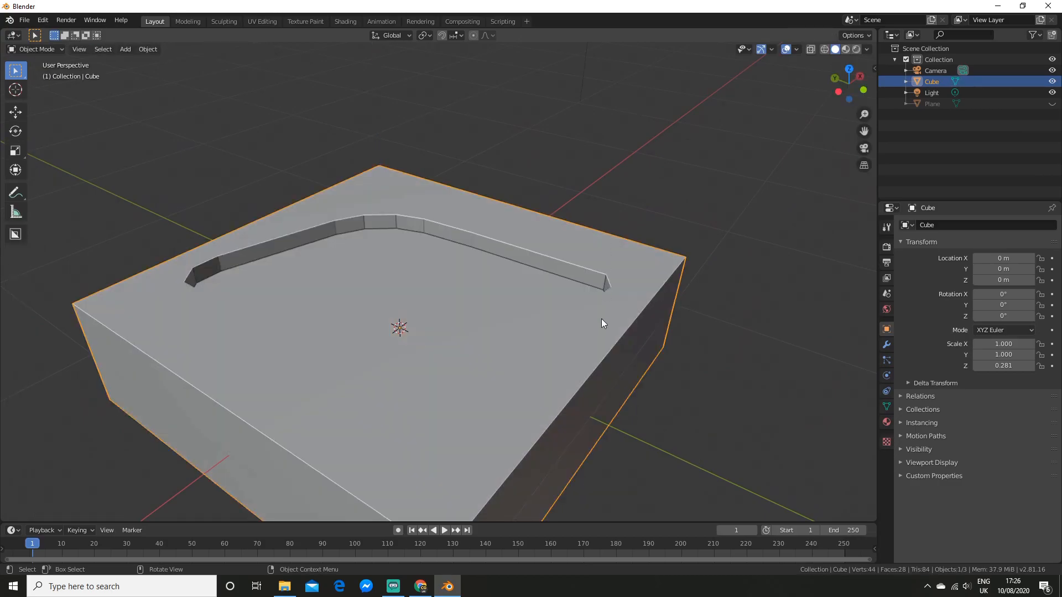
pyautogui.moveTo(603, 323); pyautogui.dragTo(583, 245)
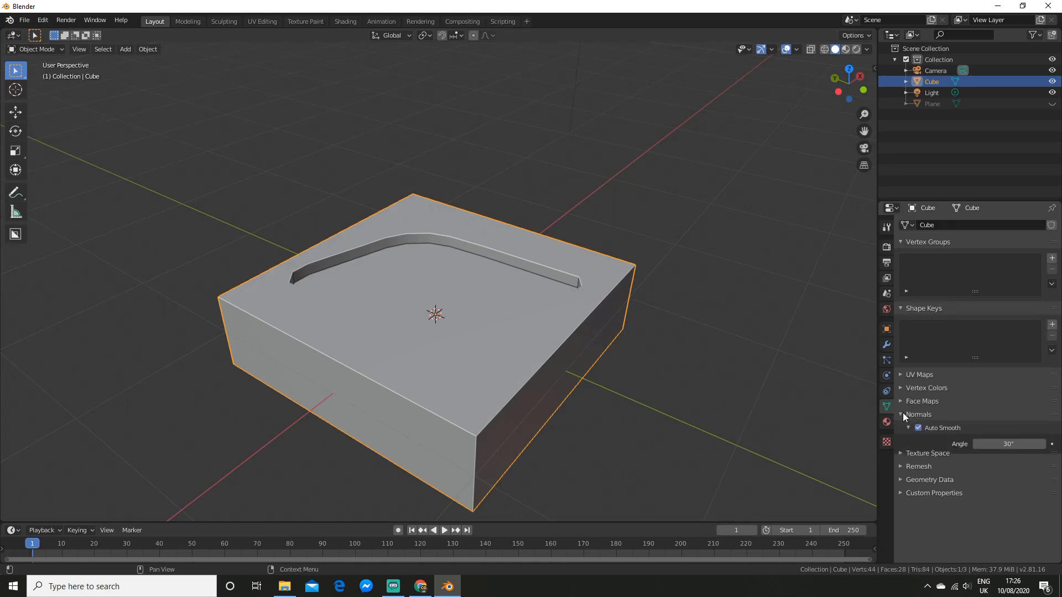
# Shade the slab smooth with Auto Smooth normals at a 67.9° angle.
pyautogui.click(901, 414)
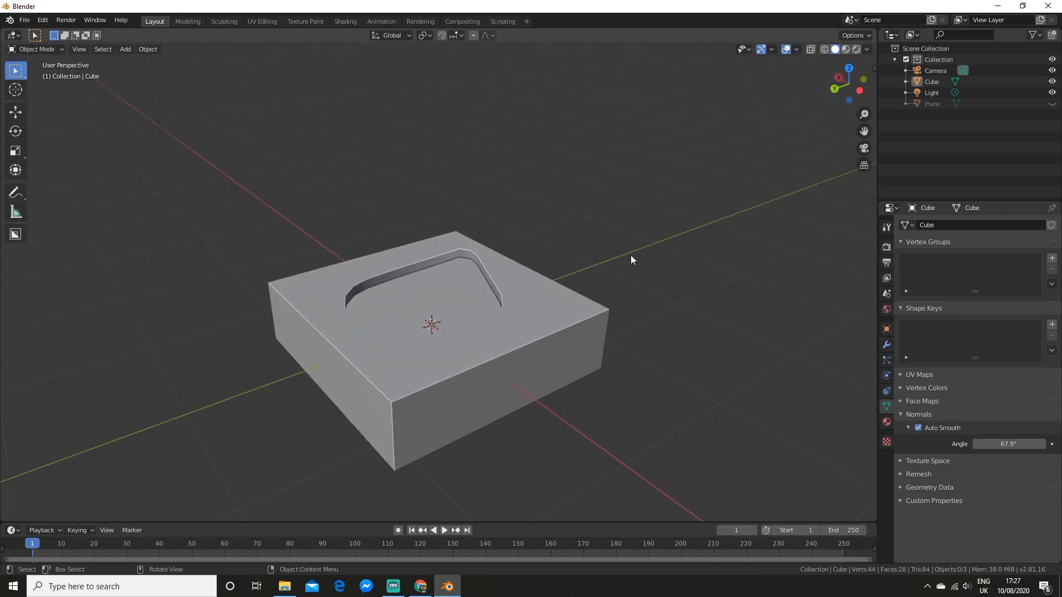
pyautogui.moveTo(539, 258)
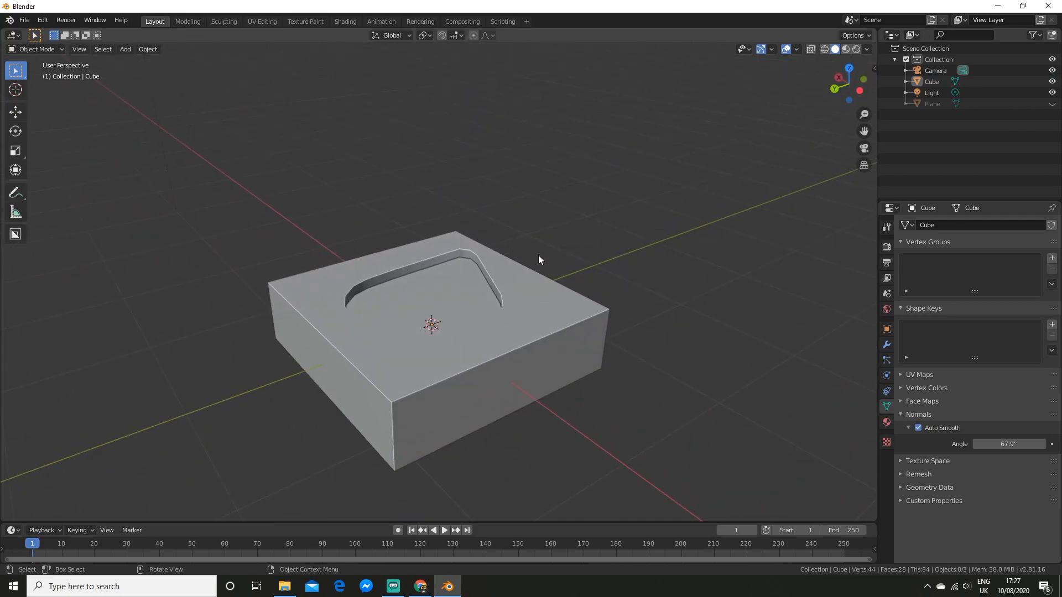